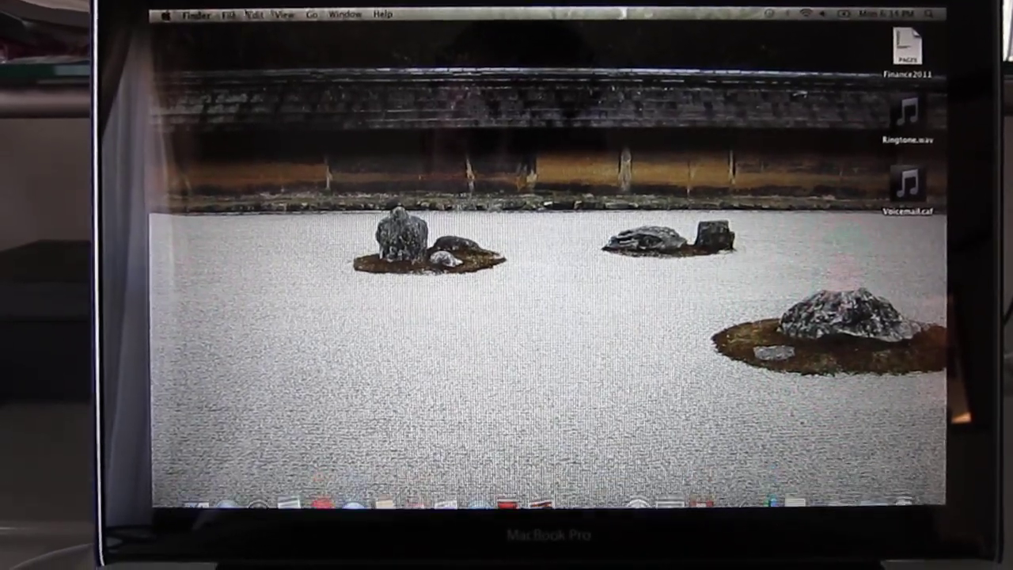
Step: Choose a folder location from Finder's Go menu to open a Finder window
click(312, 13)
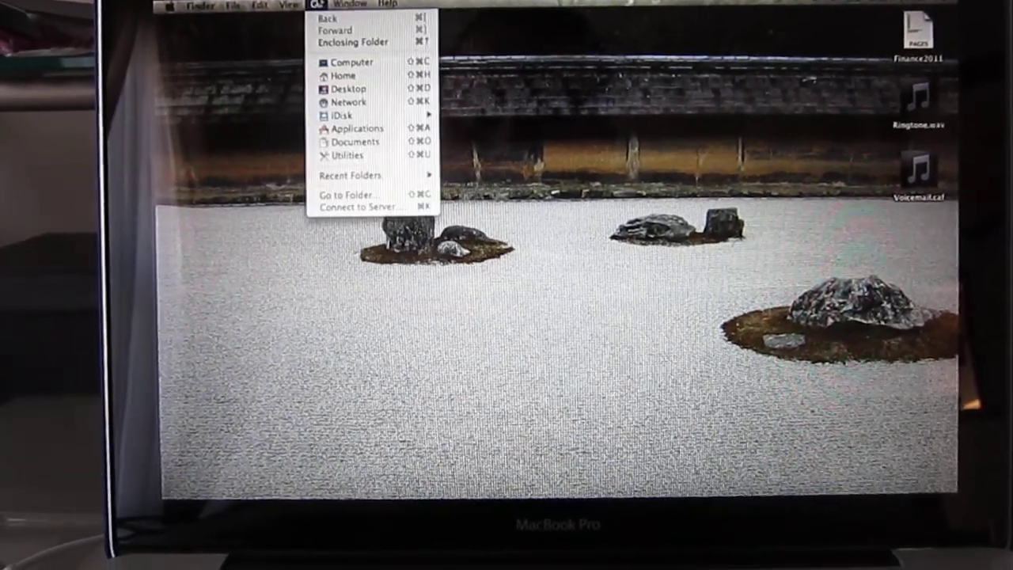
click(337, 74)
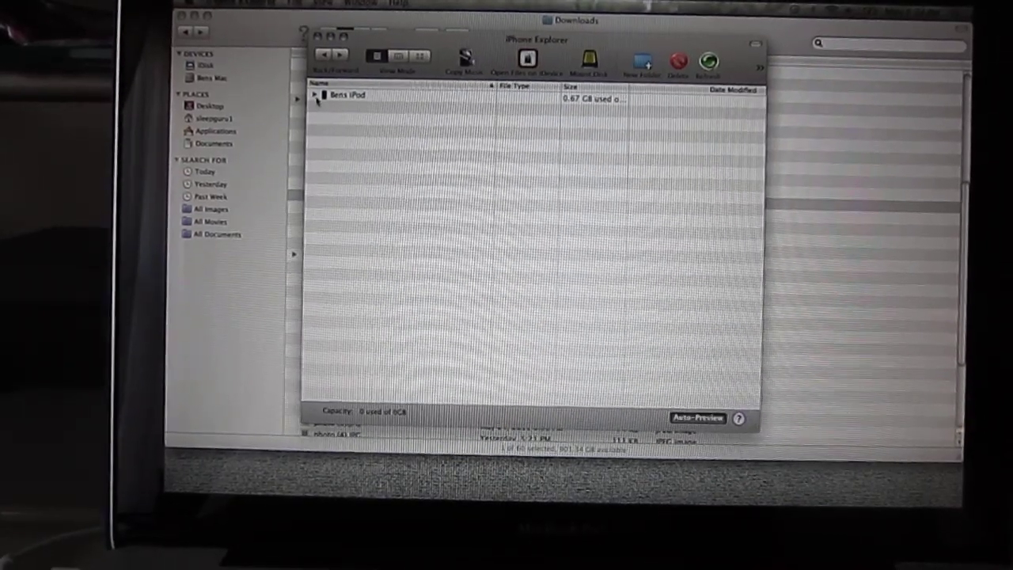
Step: Expand Bens iPod and the Fring app folder to list Fring.app's resource folders and PNGs
click(316, 95)
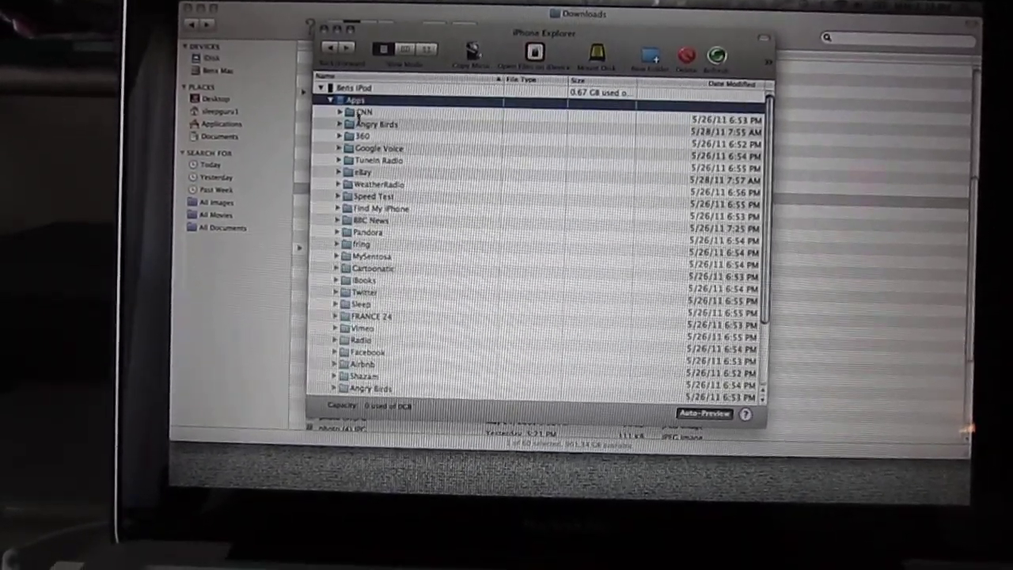
click(336, 244)
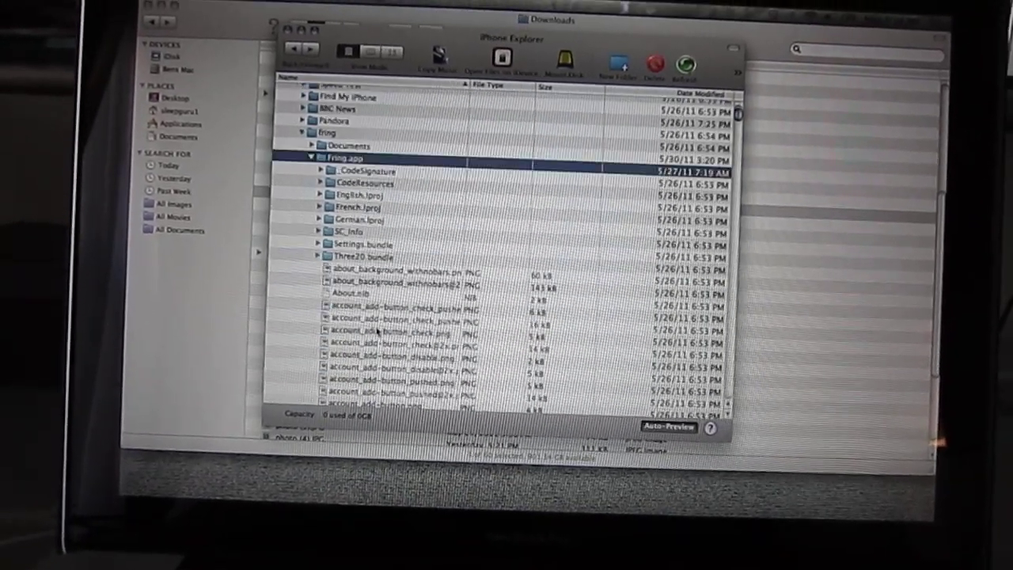
Step: Scroll Fring.app's file list down to the SendButton icons, nib files and settings PNGs
scroll(down, 3)
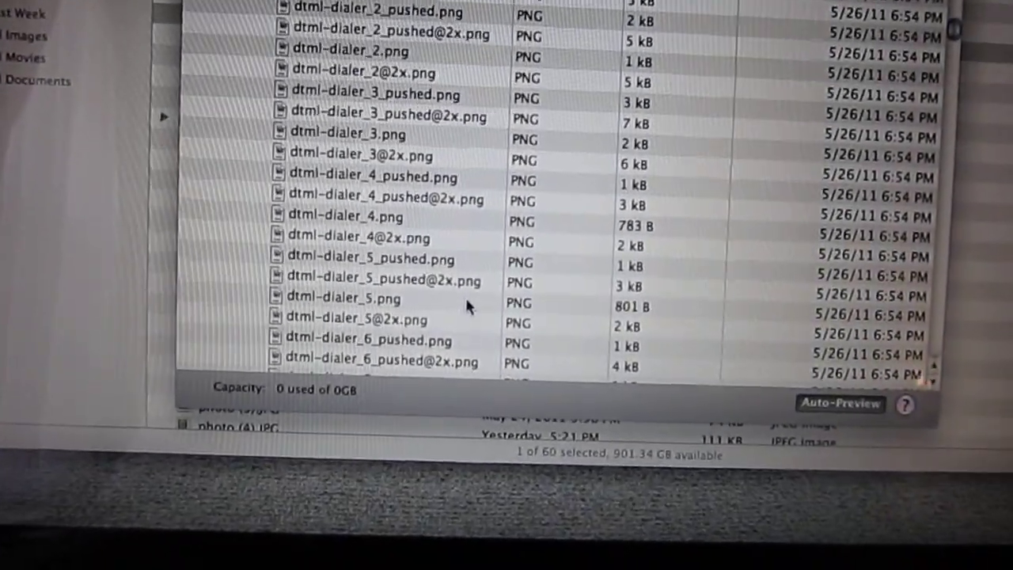
scroll(down, 3)
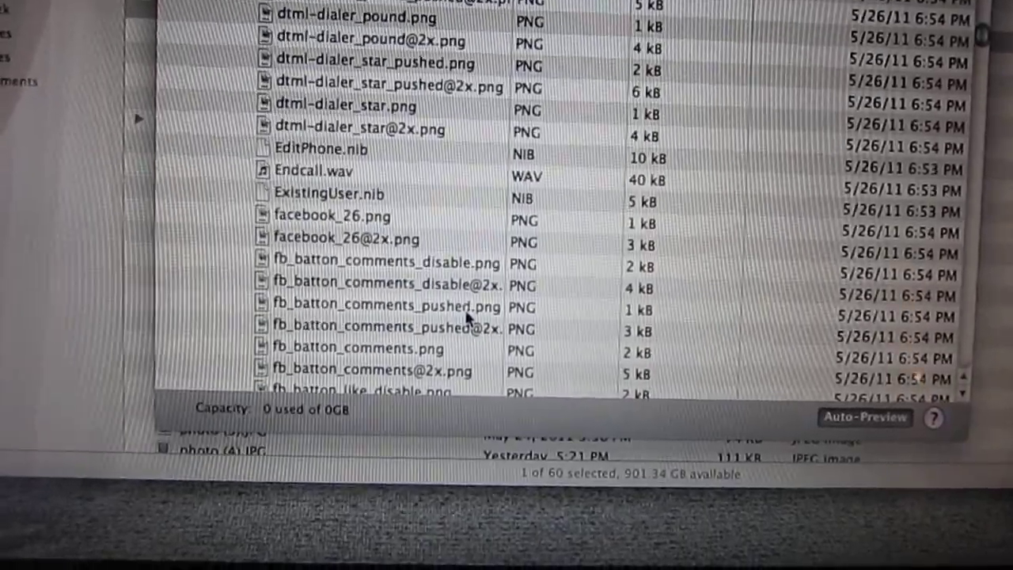
scroll(down, 3)
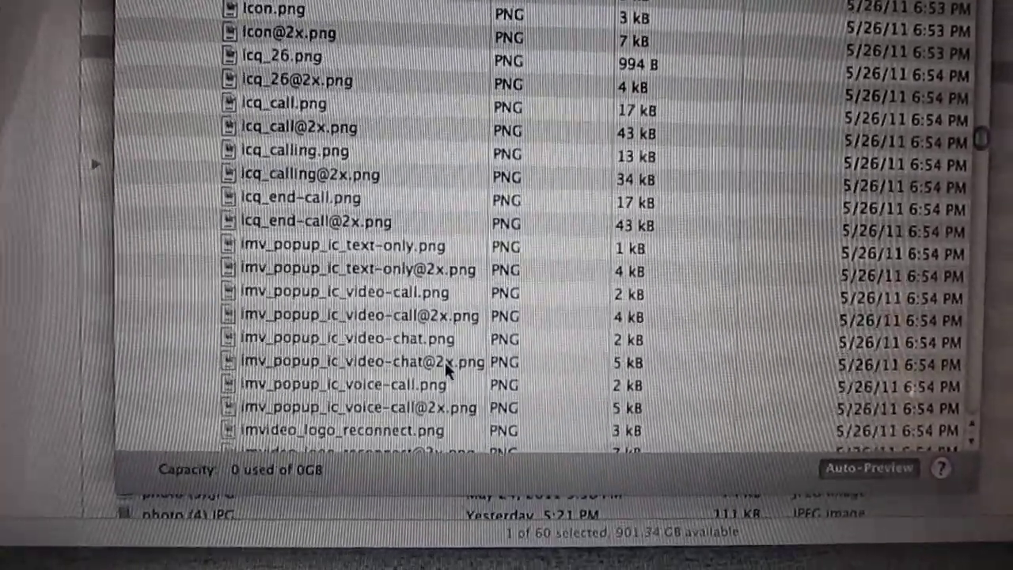
scroll(down, 3)
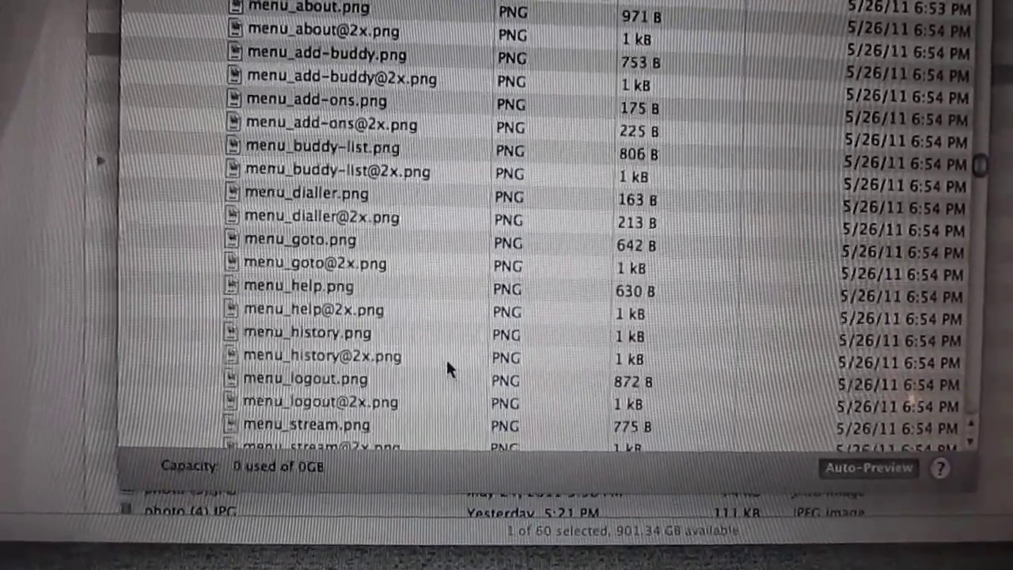
scroll(down, 3)
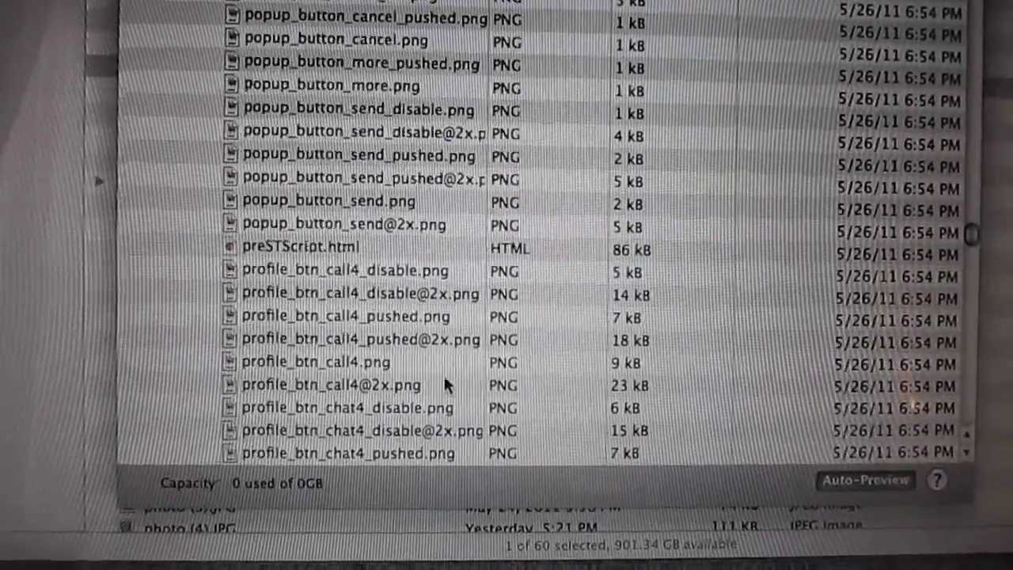
scroll(down, 3)
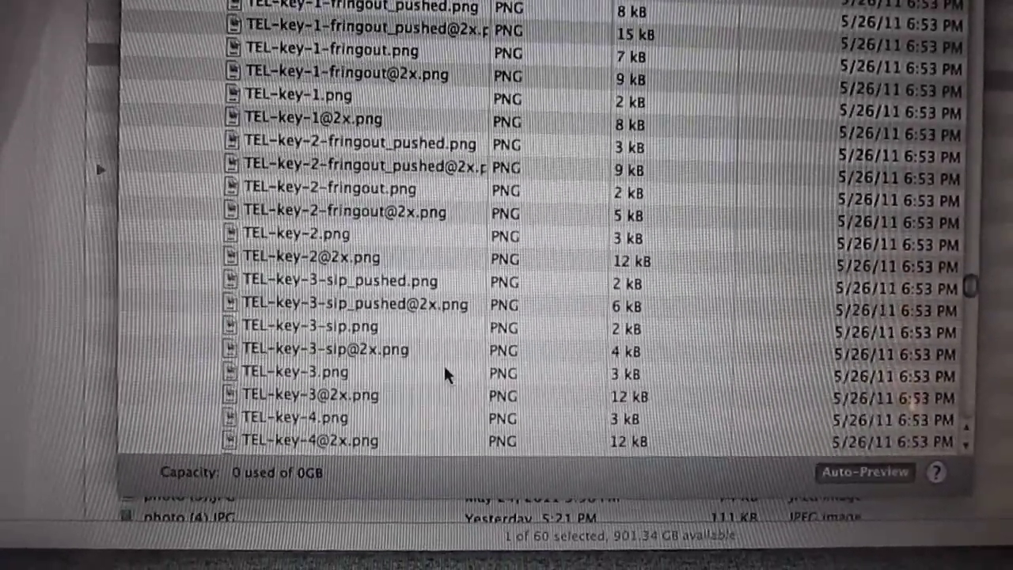
scroll(down, 3)
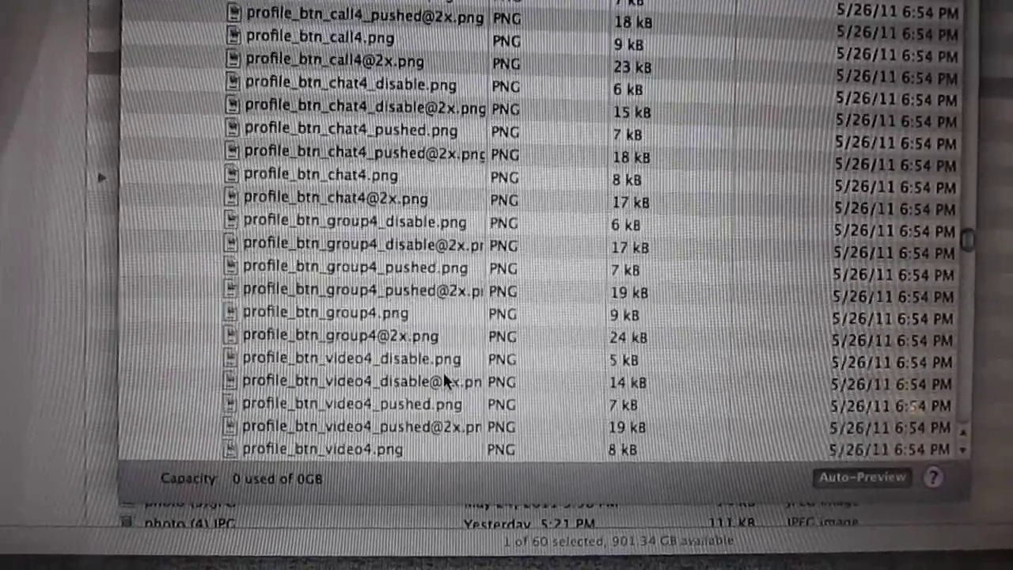
scroll(down, 3)
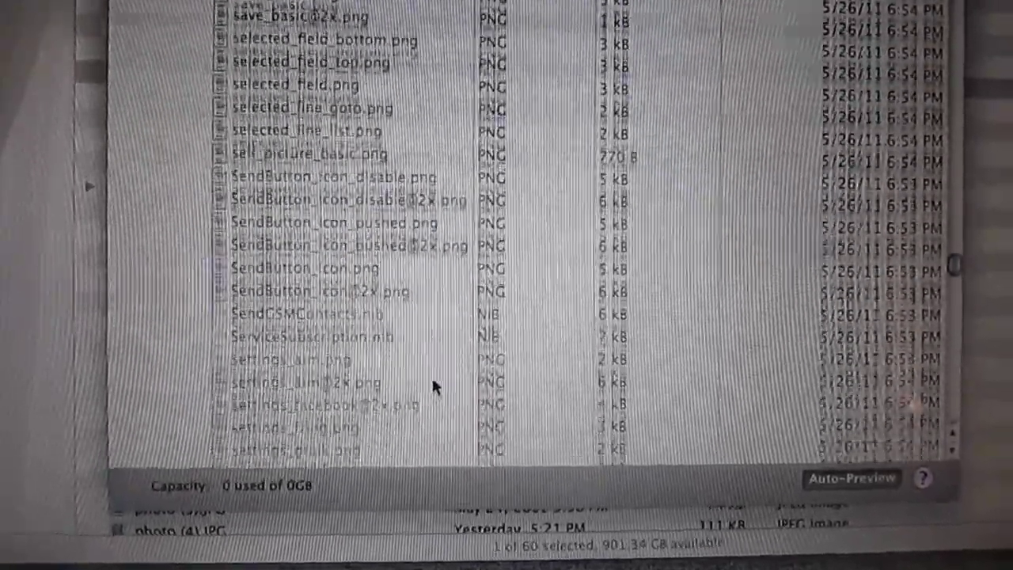
scroll(down, 3)
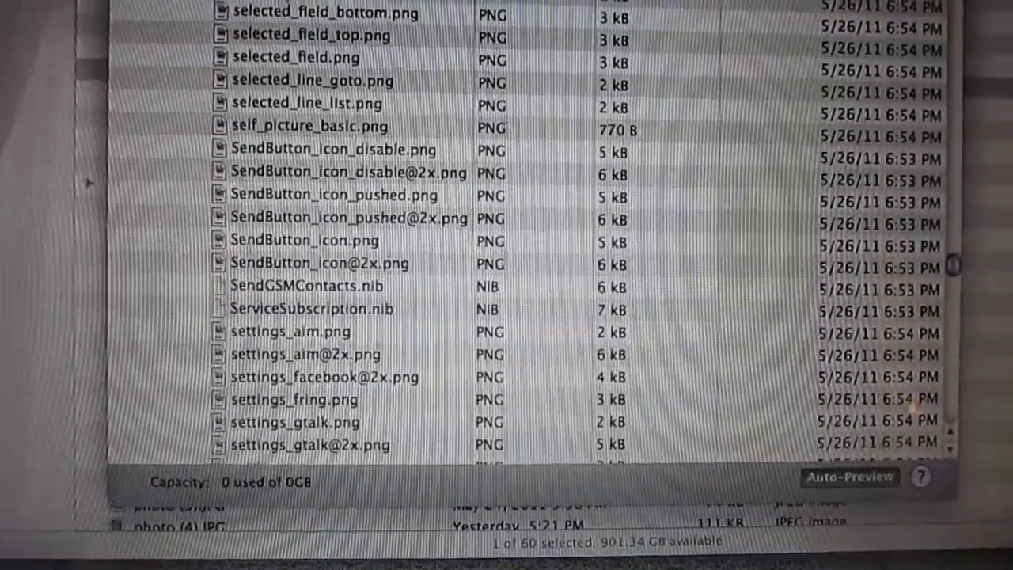